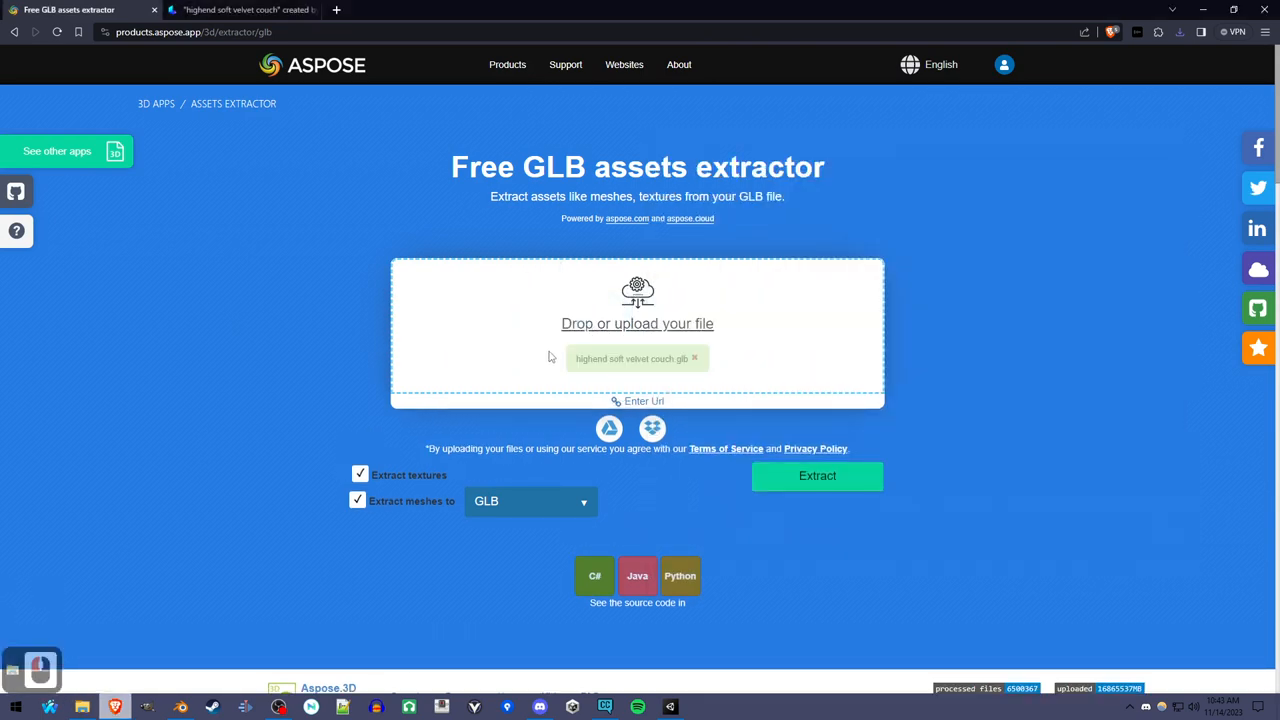
- Run Extract on the uploaded velvet couch GLB with textures and meshes selected
{"action": "left_click", "coordinate": [816, 476]}
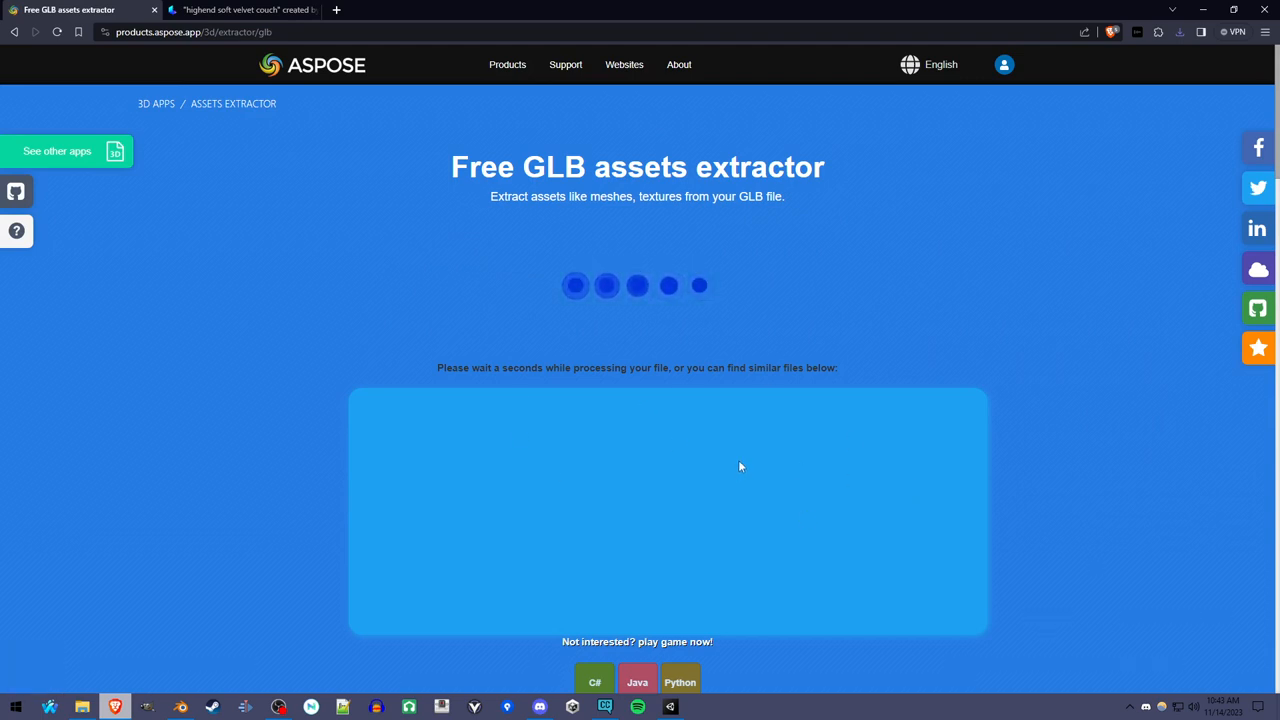
{"action": "mouse_move", "coordinate": [178, 696]}
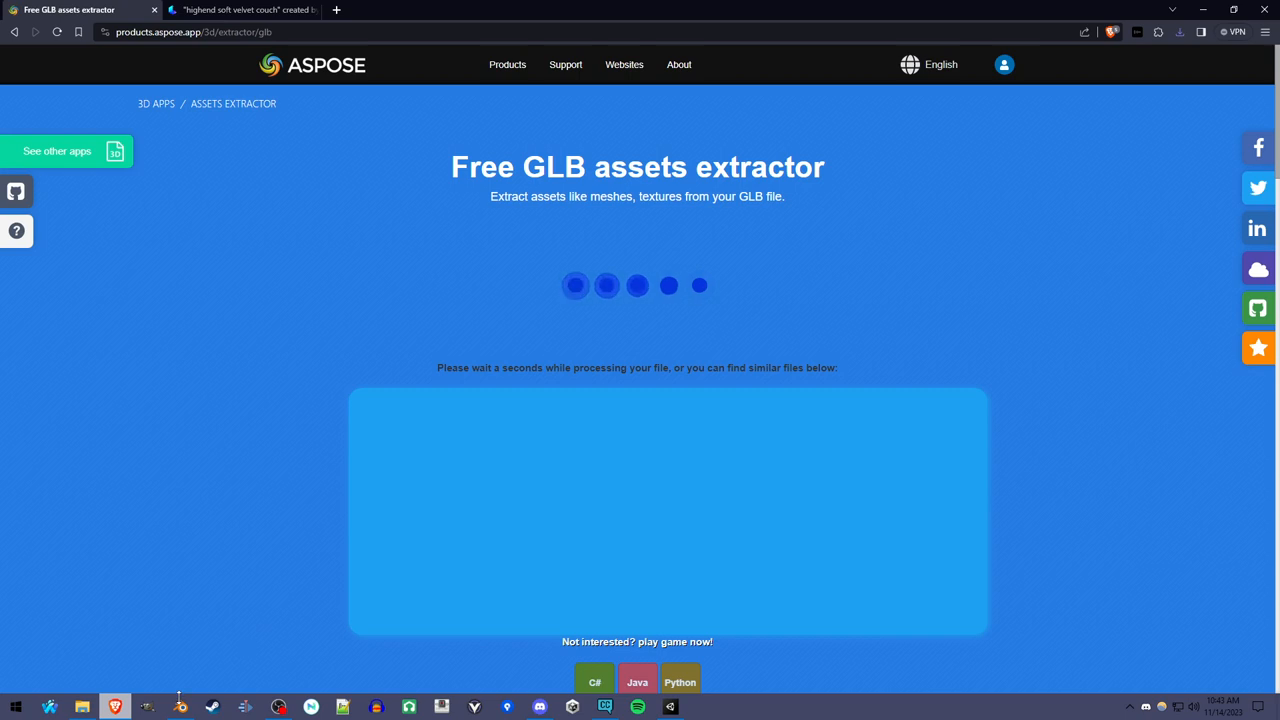
{"action": "mouse_move", "coordinate": [180, 708]}
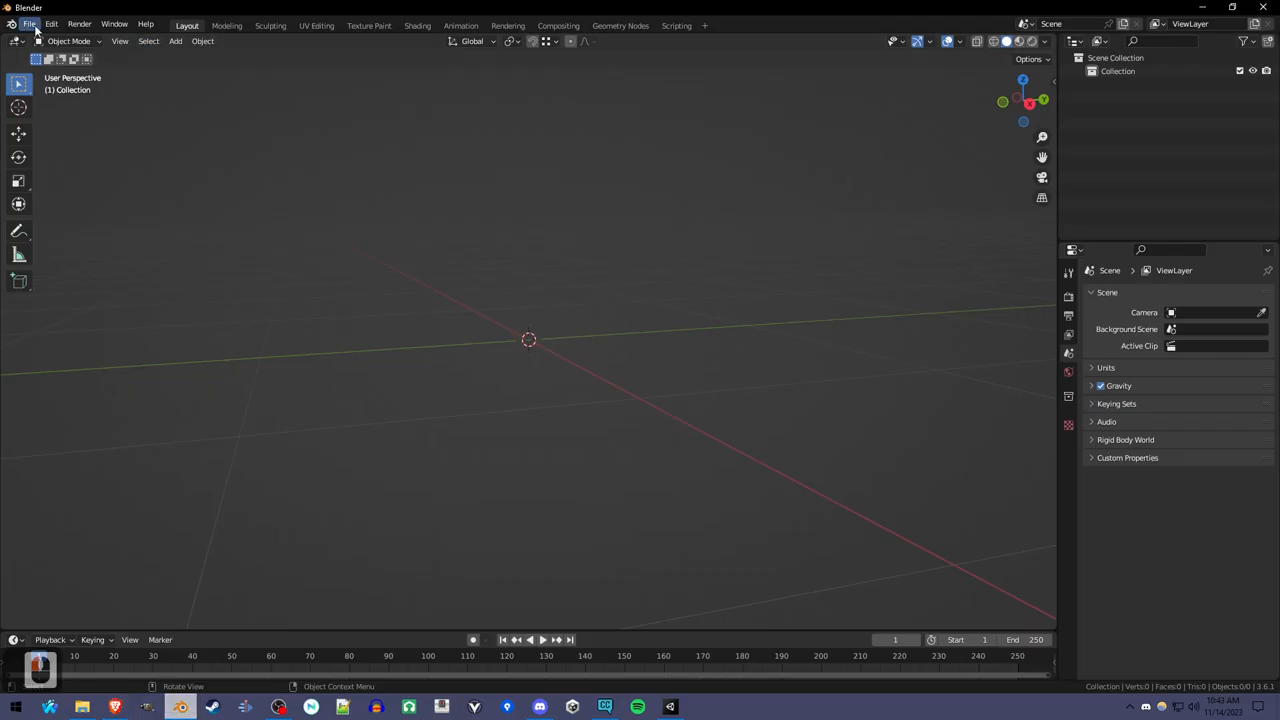
- Import the velvet couch .glb from Downloads via the glTF 2.0 importer
{"action": "left_click", "coordinate": [28, 24]}
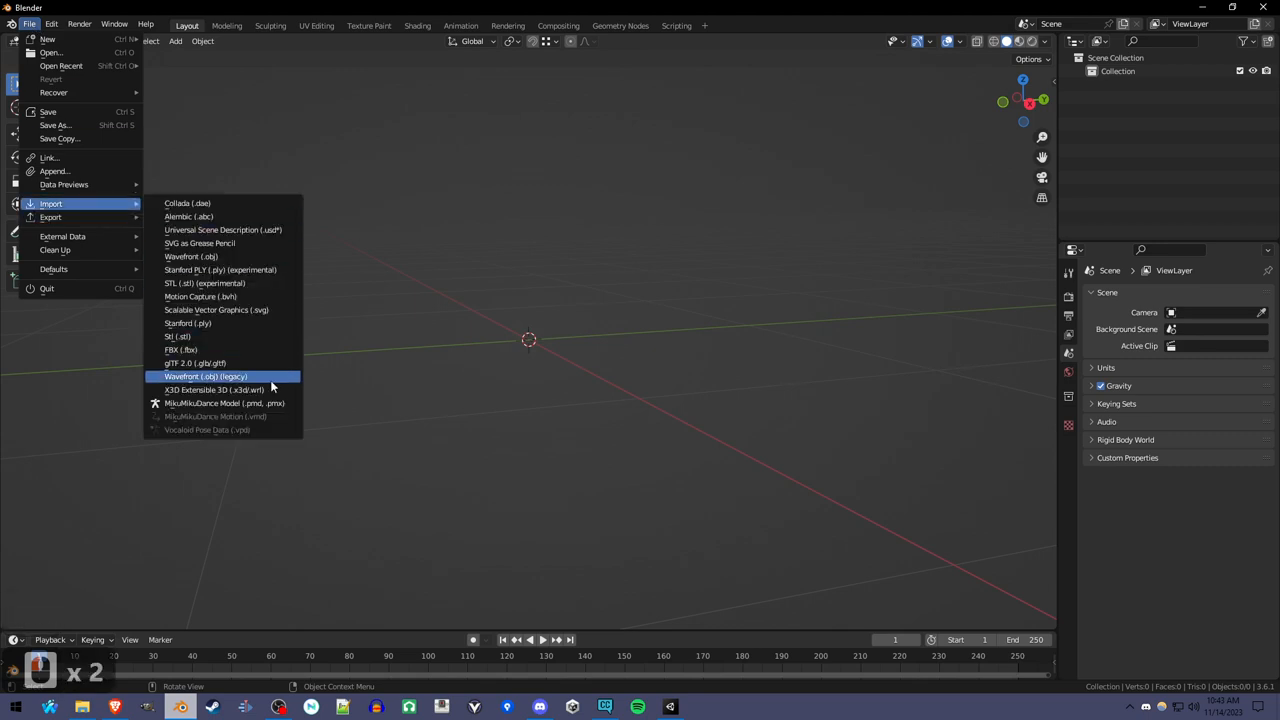
{"action": "left_click", "coordinate": [194, 362]}
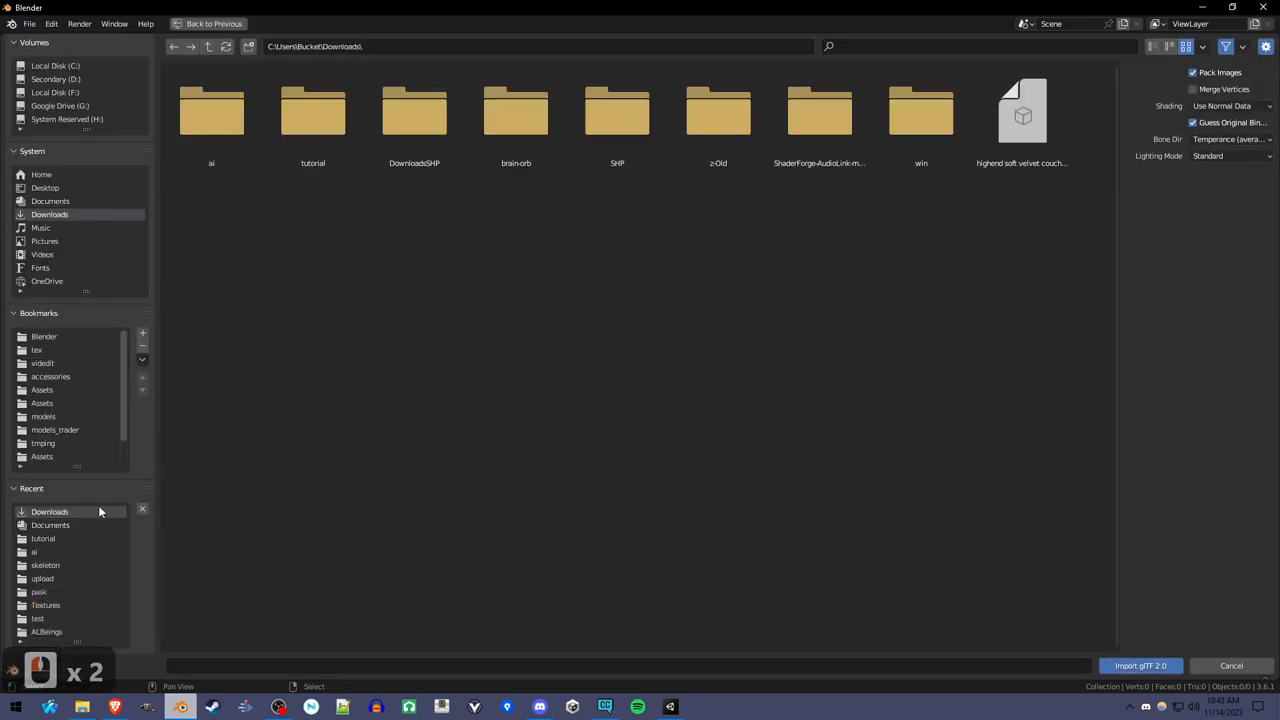
{"action": "left_click", "coordinate": [1022, 114]}
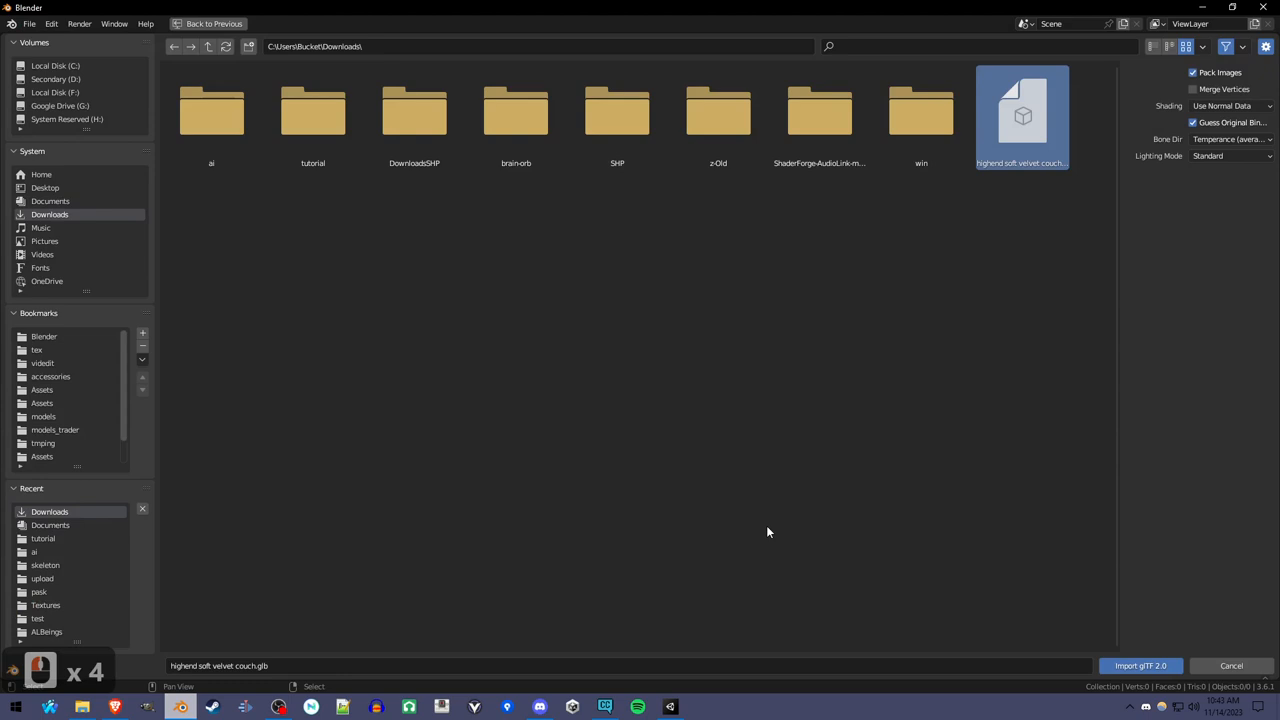
{"action": "left_click", "coordinate": [1140, 664]}
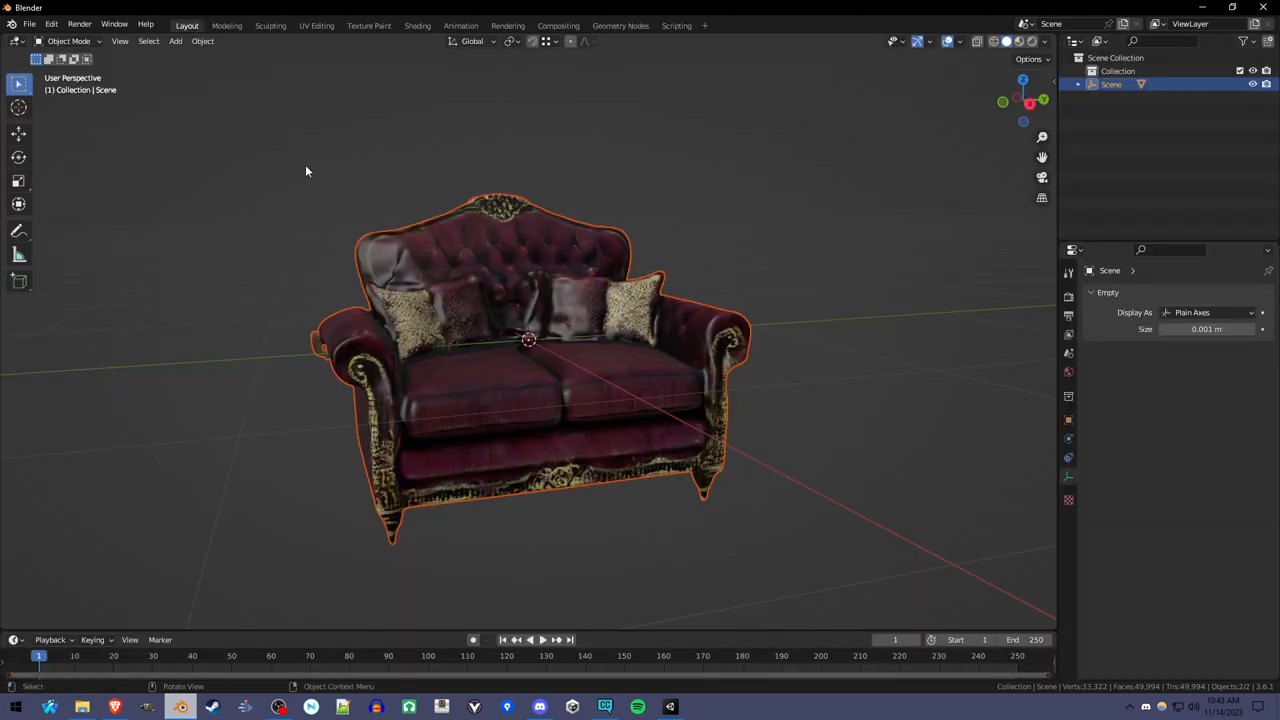
{"action": "mouse_move", "coordinate": [368, 26]}
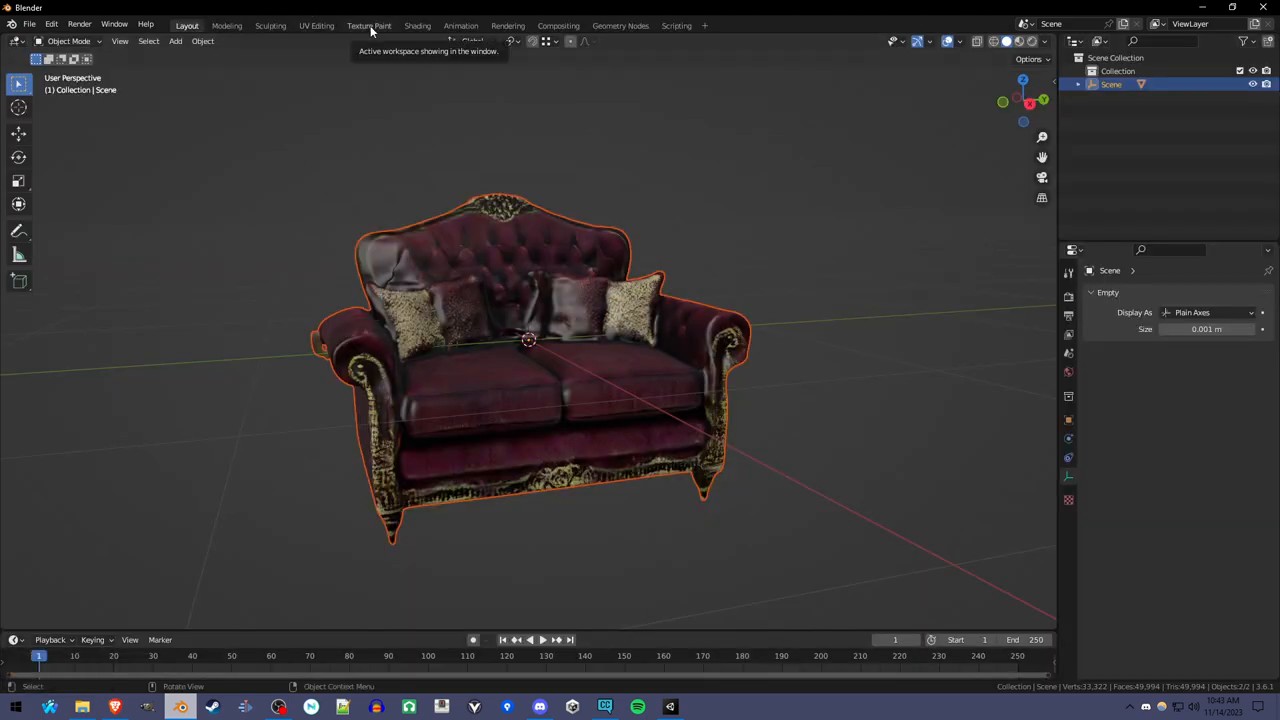
- In the UV Editing workspace, display the couch's embedded texture atlas beside the textured model
{"action": "left_click", "coordinate": [316, 24]}
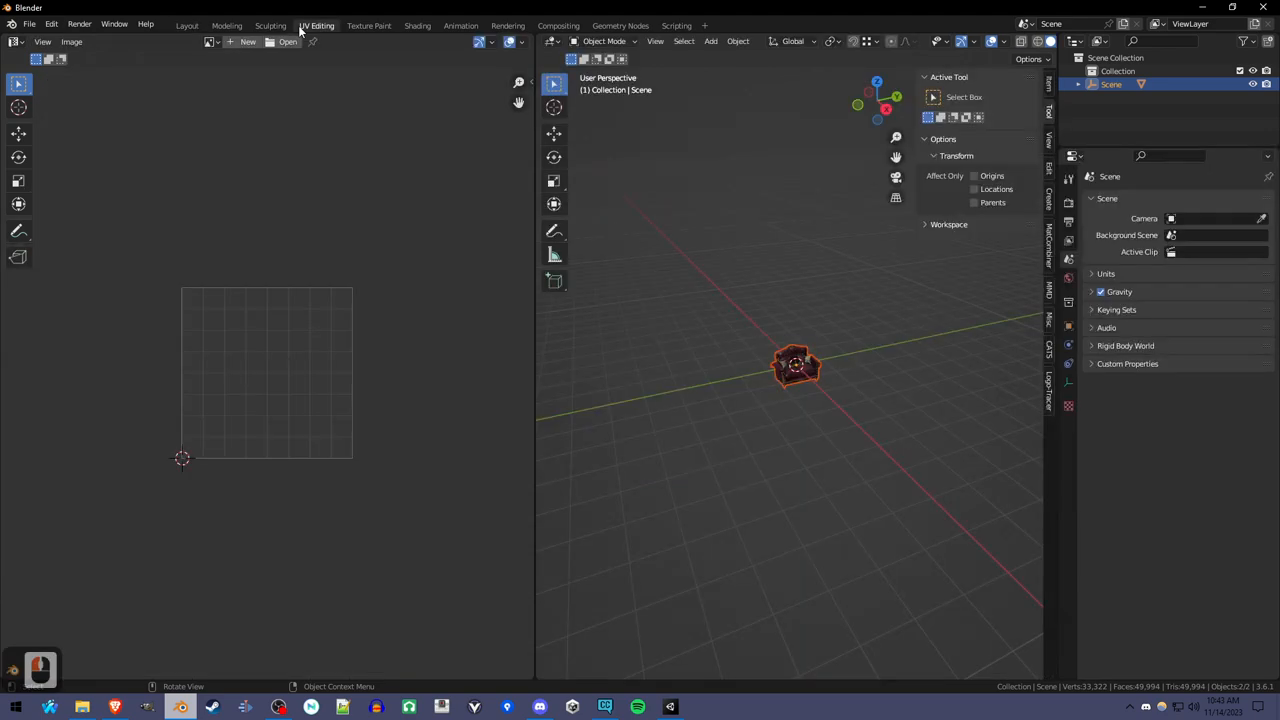
{"action": "left_click", "coordinate": [210, 42]}
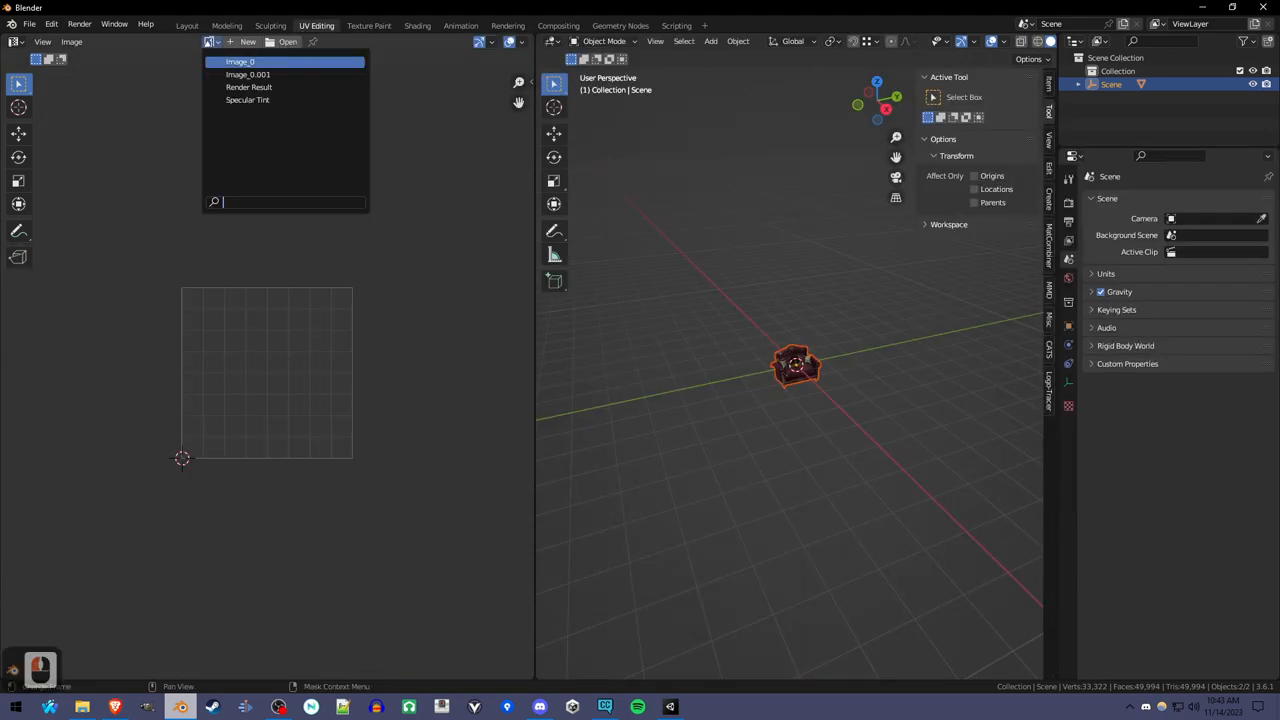
{"action": "left_click", "coordinate": [248, 74]}
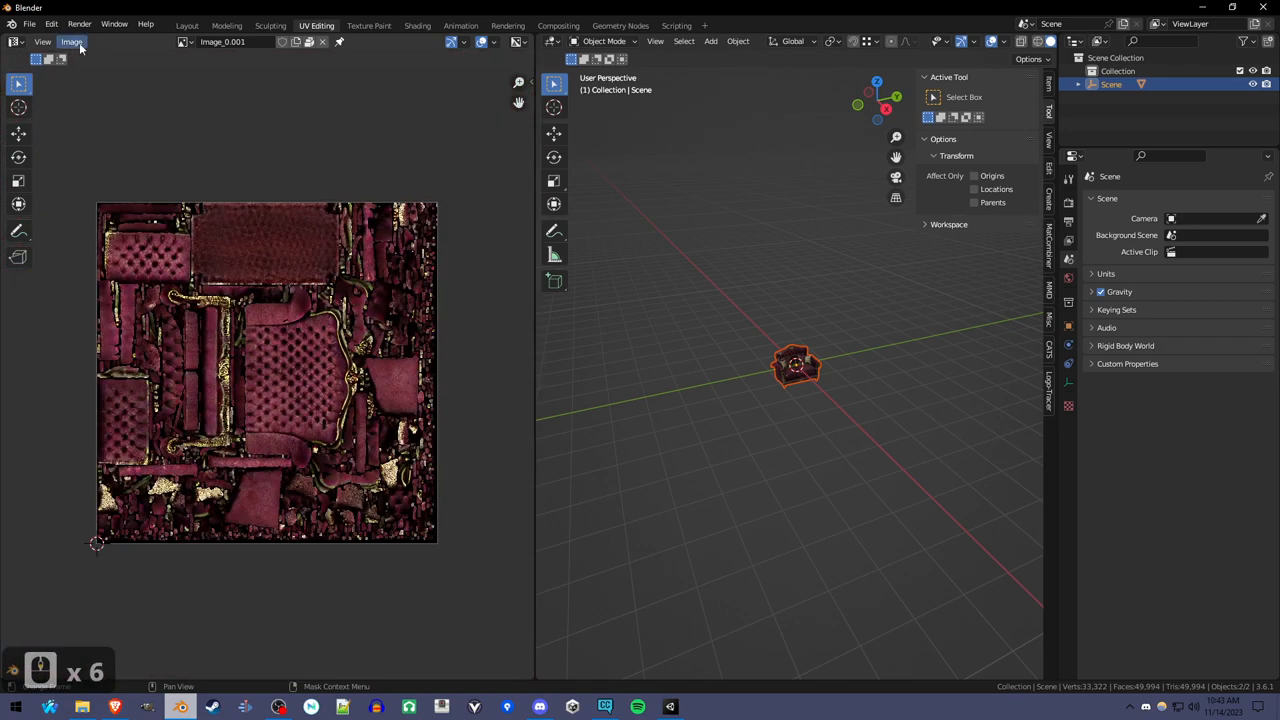
{"action": "left_click", "coordinate": [72, 40]}
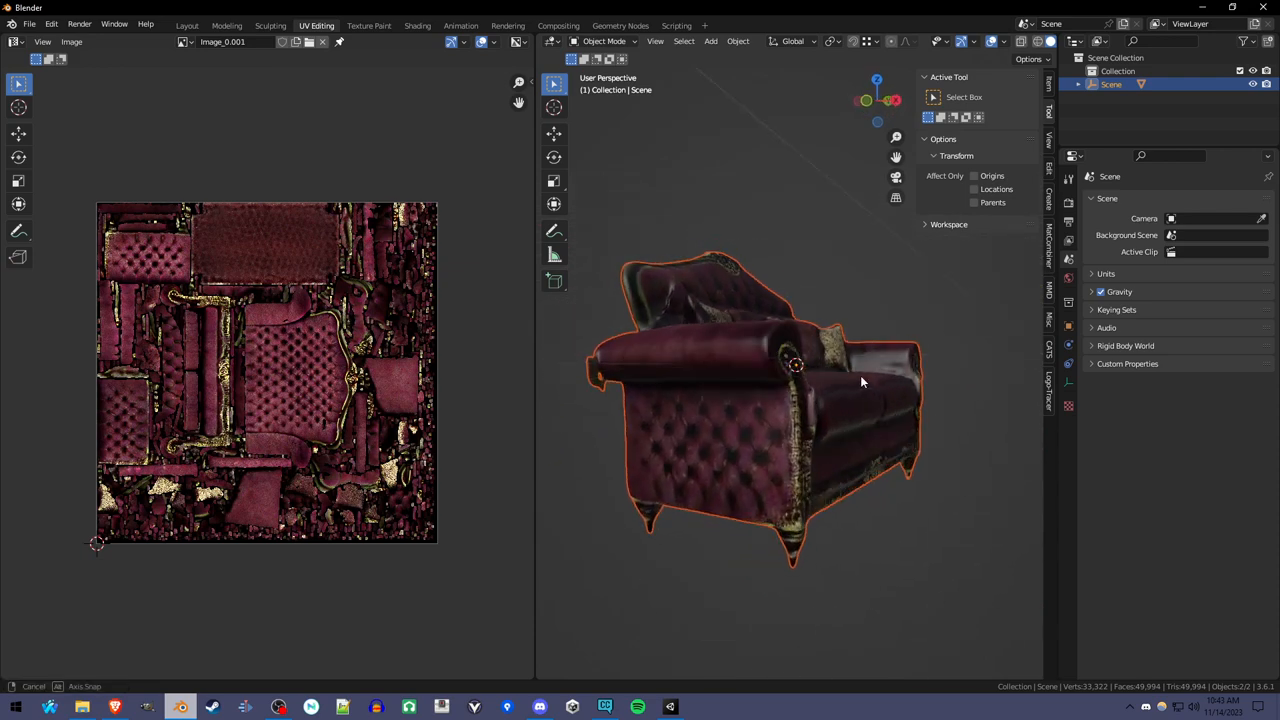
{"action": "left_click", "coordinate": [30, 24]}
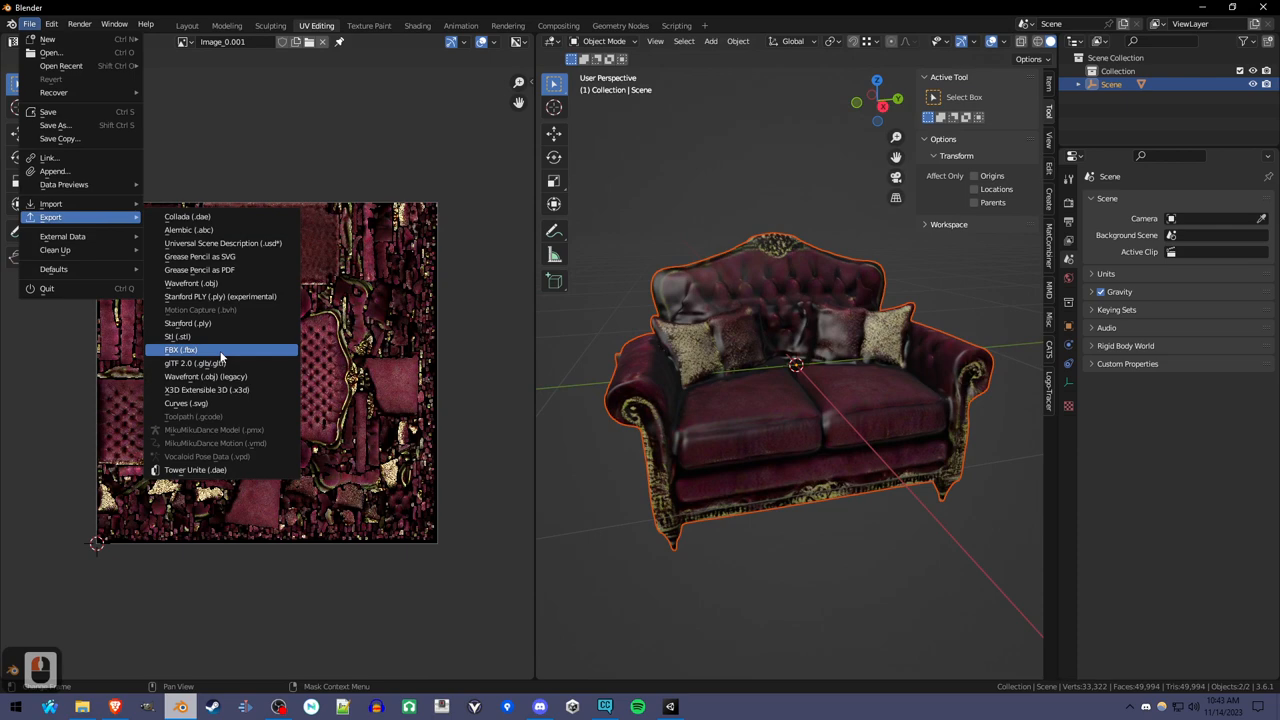
- Export the scene as untitled.fbx into the Documents folder
{"action": "left_click", "coordinate": [180, 348]}
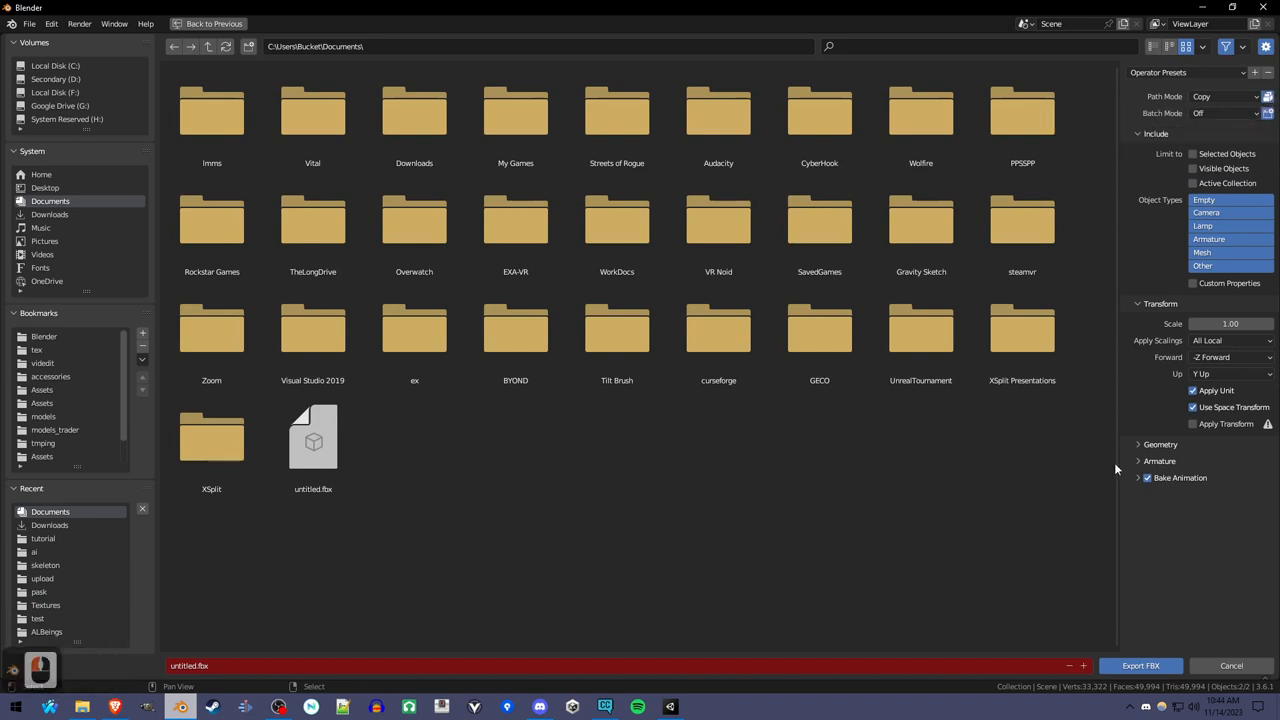
{"action": "left_click", "coordinate": [1140, 664]}
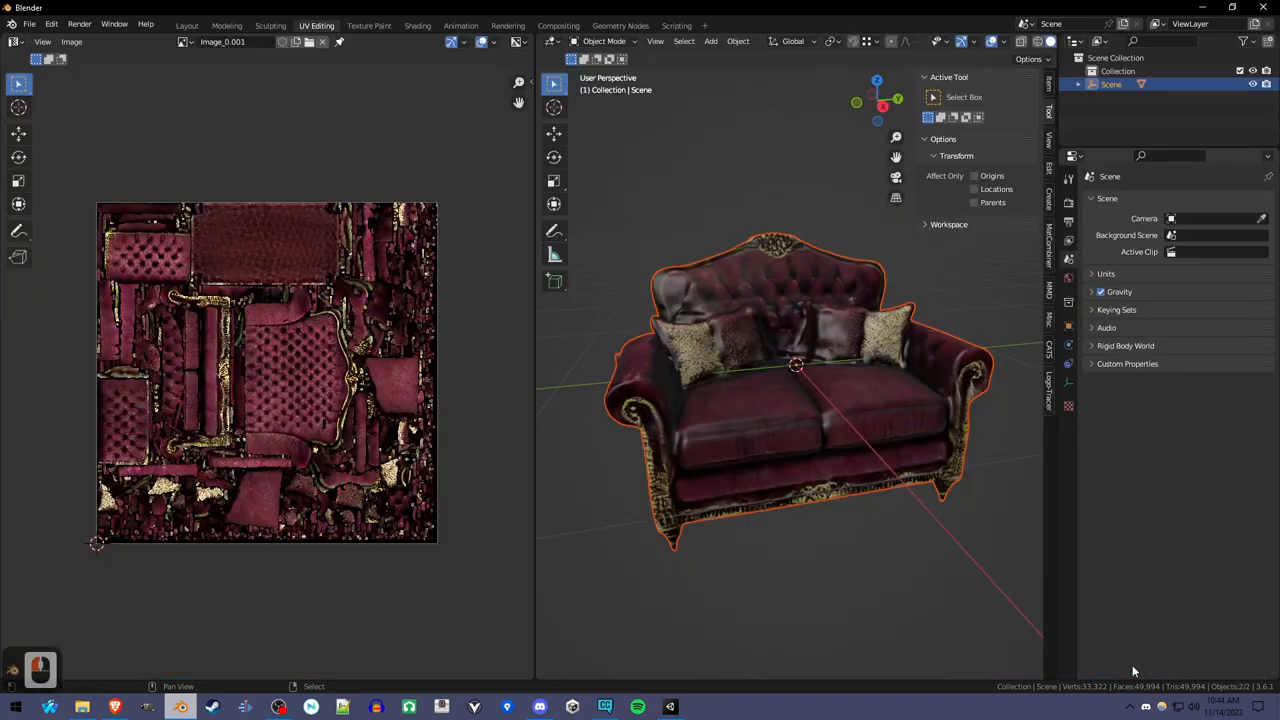